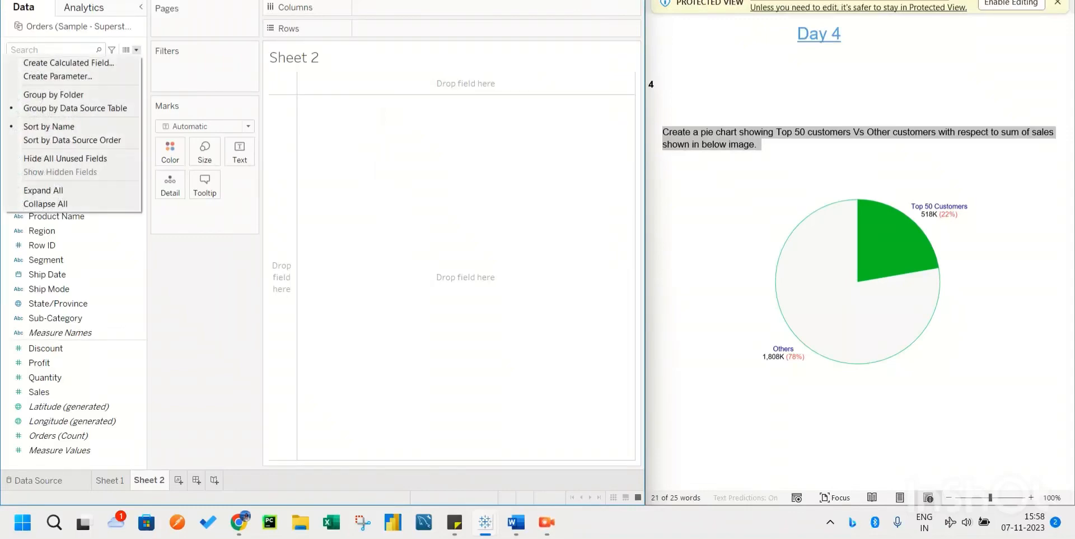
# Step: Create a parameter named Top 50 Customers with current value 50
pyautogui.click(58, 76)
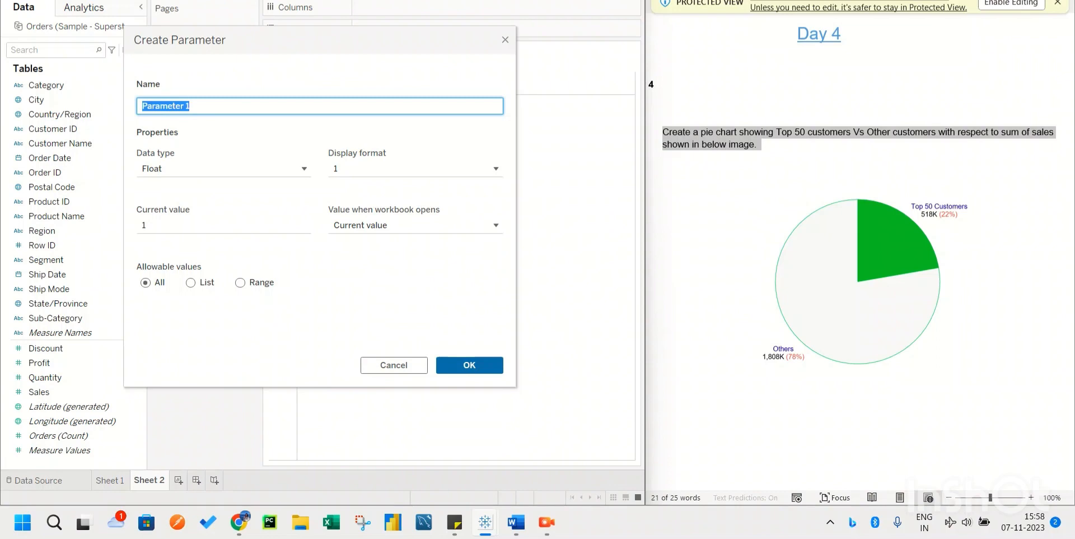
pyautogui.write('Top 50 C')
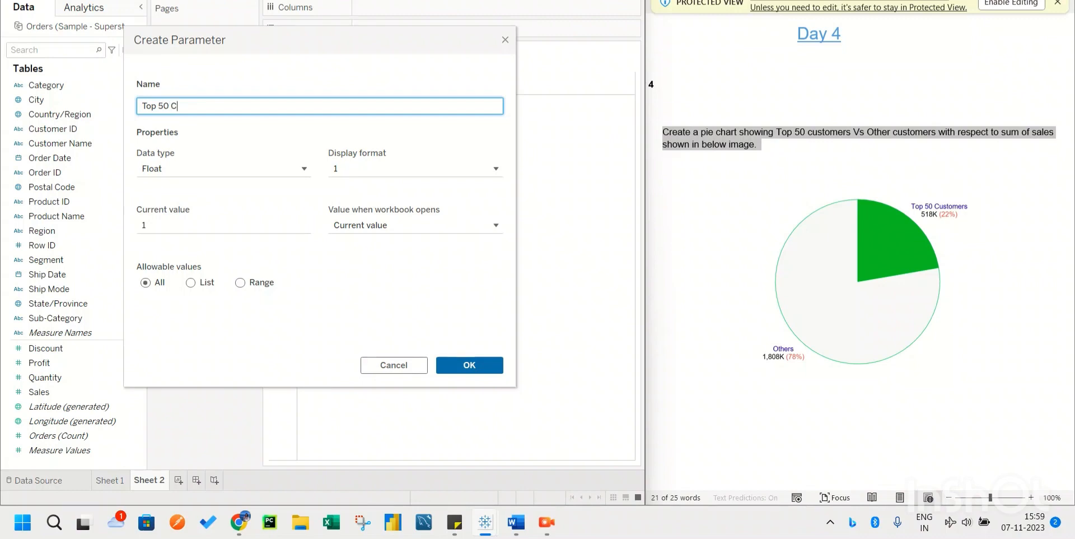
pyautogui.write('ustomers')
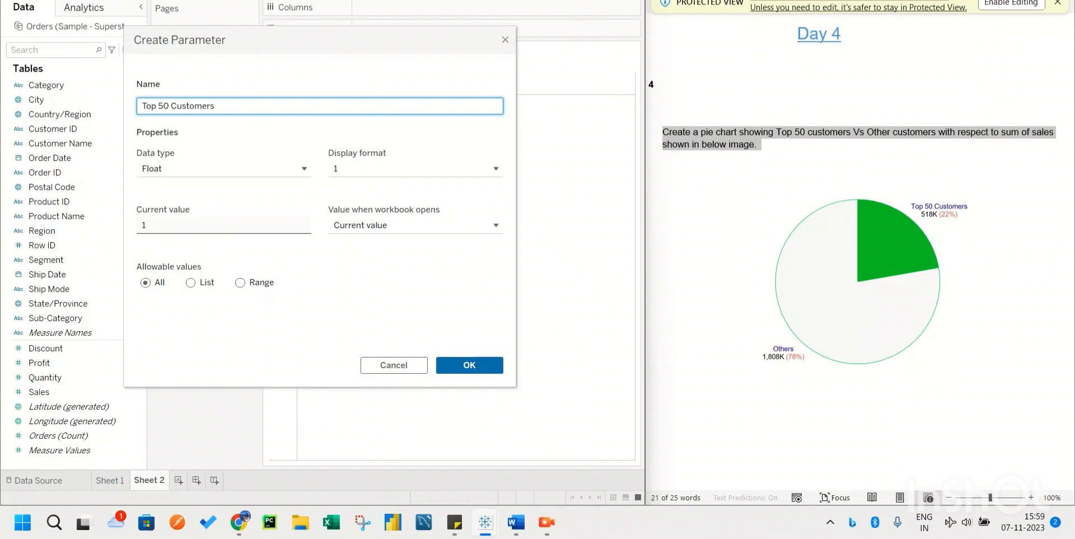
pyautogui.write('50')
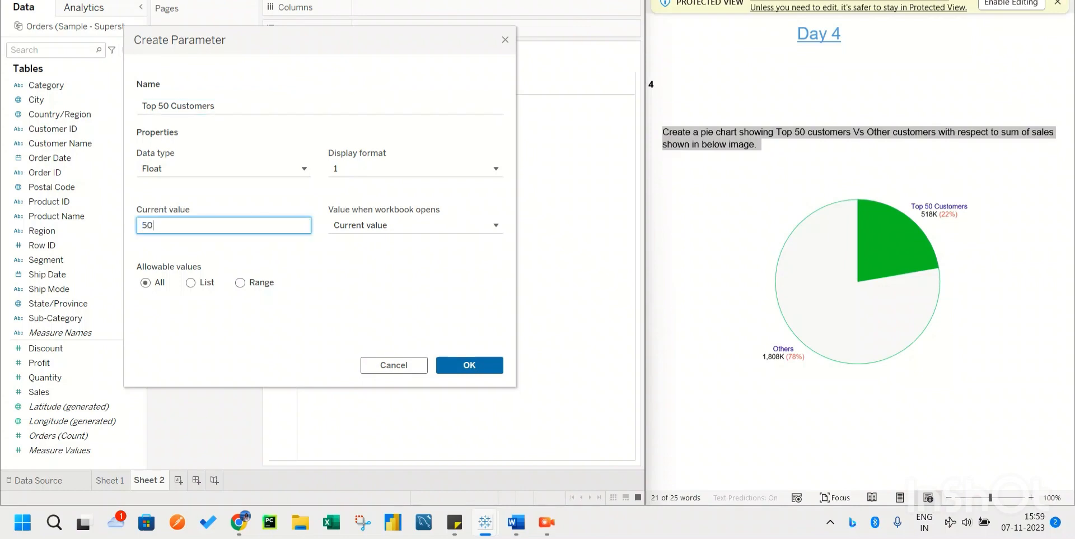
pyautogui.click(469, 364)
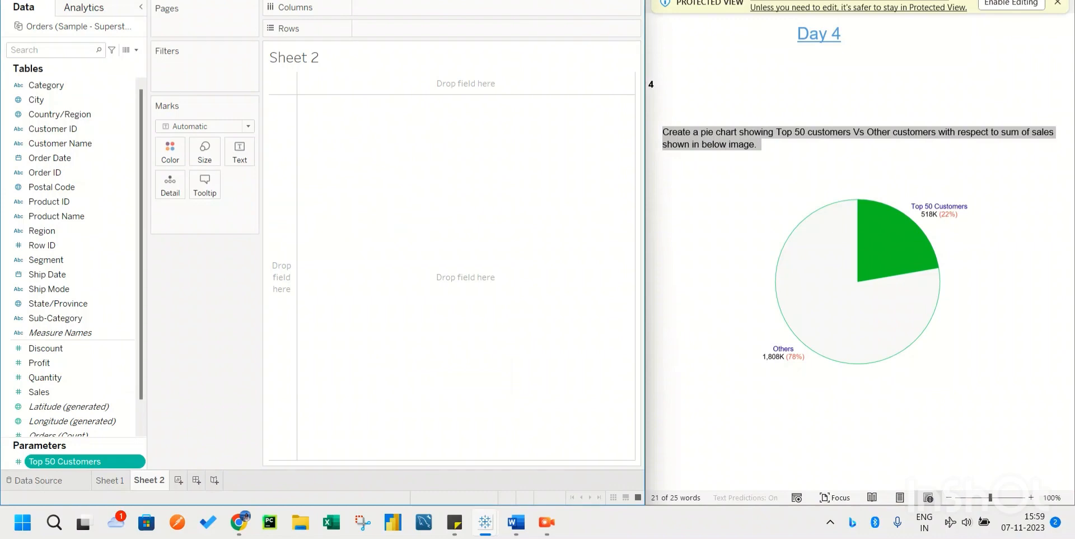
# Step: Create a Customer Name set of the top [Top 50 Customers] customers ranked by Sales
pyautogui.rightClick(61, 144)
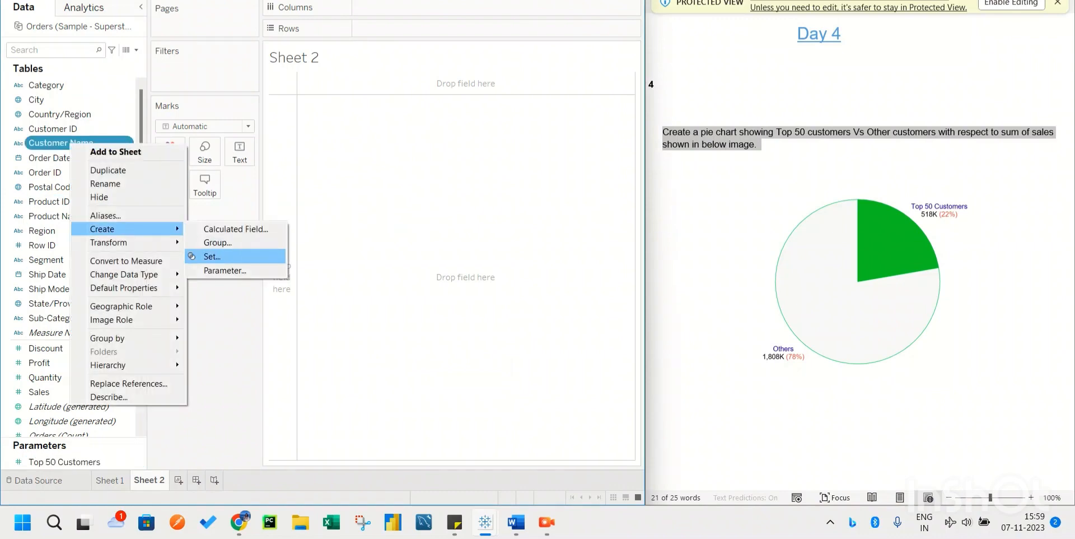
pyautogui.click(211, 256)
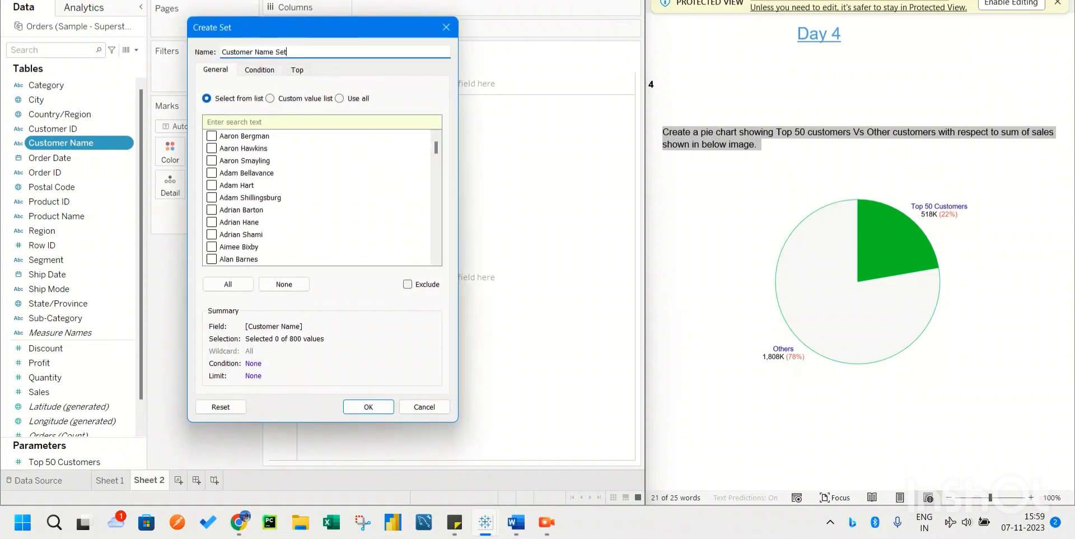
pyautogui.click(296, 70)
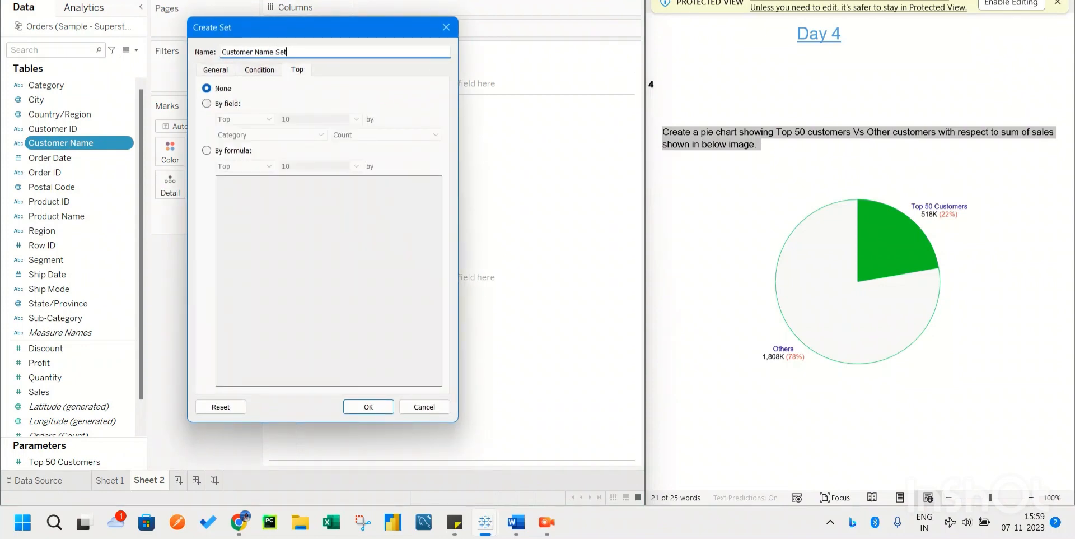
pyautogui.click(208, 103)
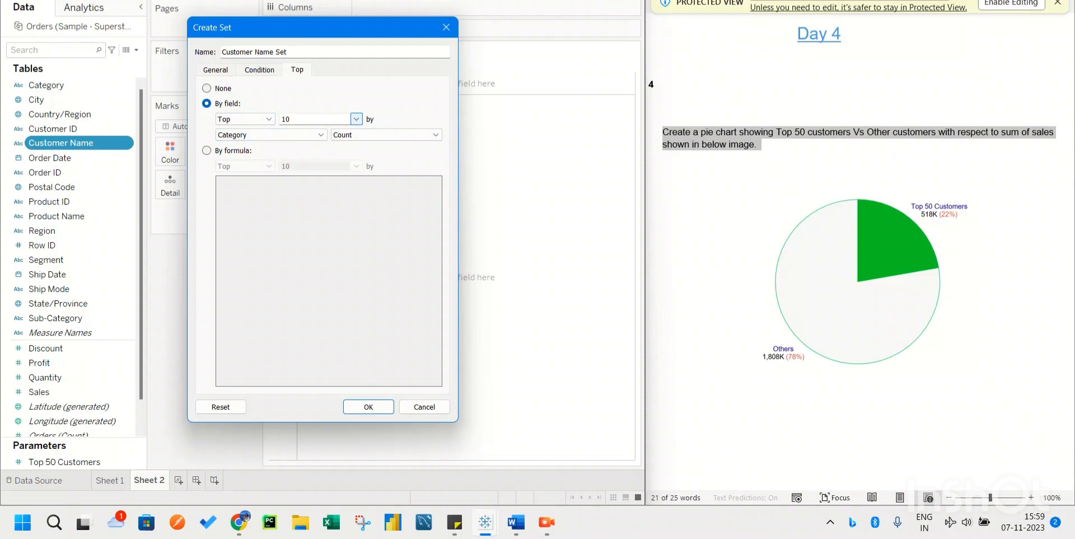
pyautogui.click(319, 119)
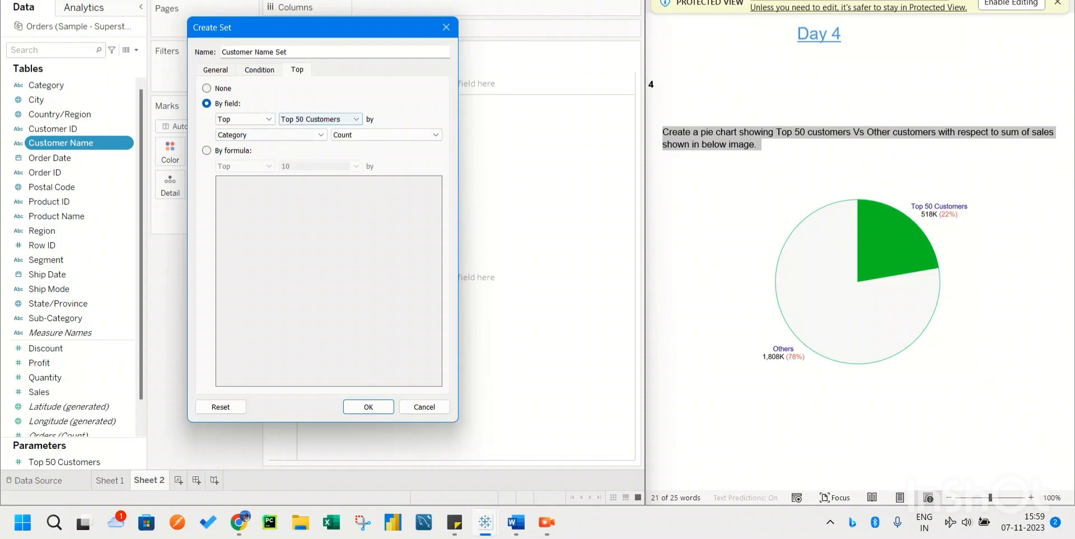
pyautogui.click(269, 134)
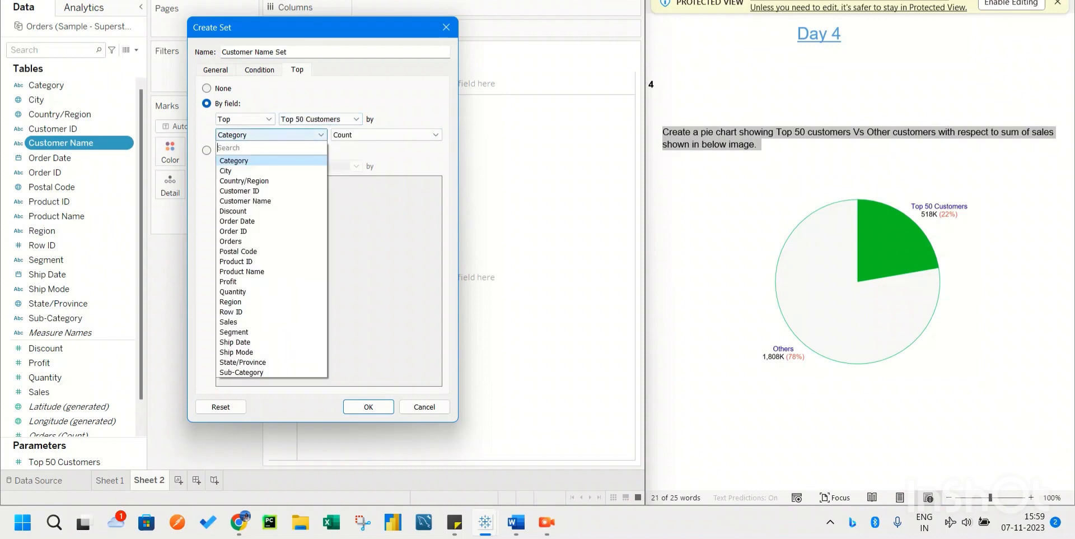
pyautogui.write('sa')
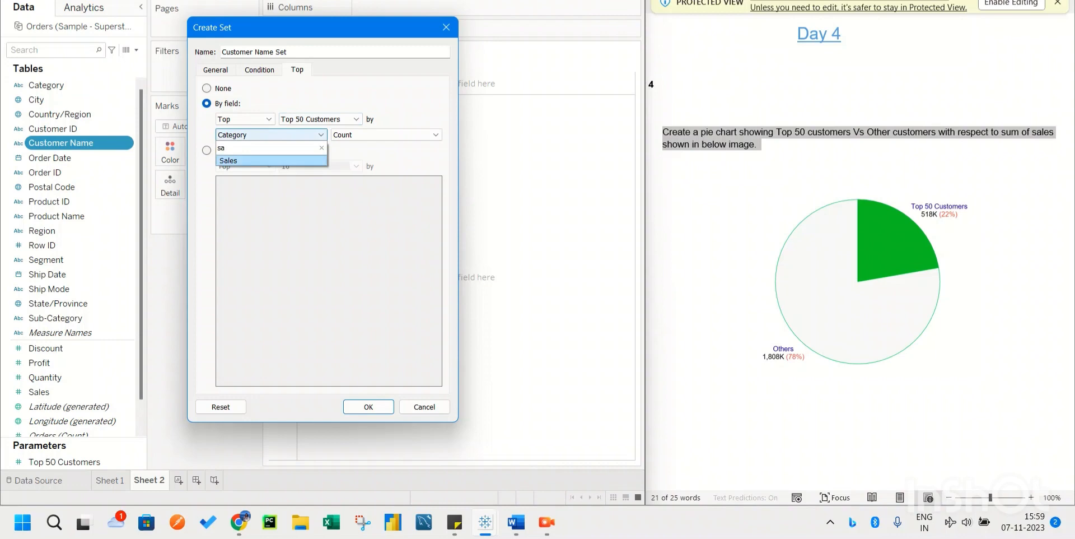
pyautogui.click(229, 160)
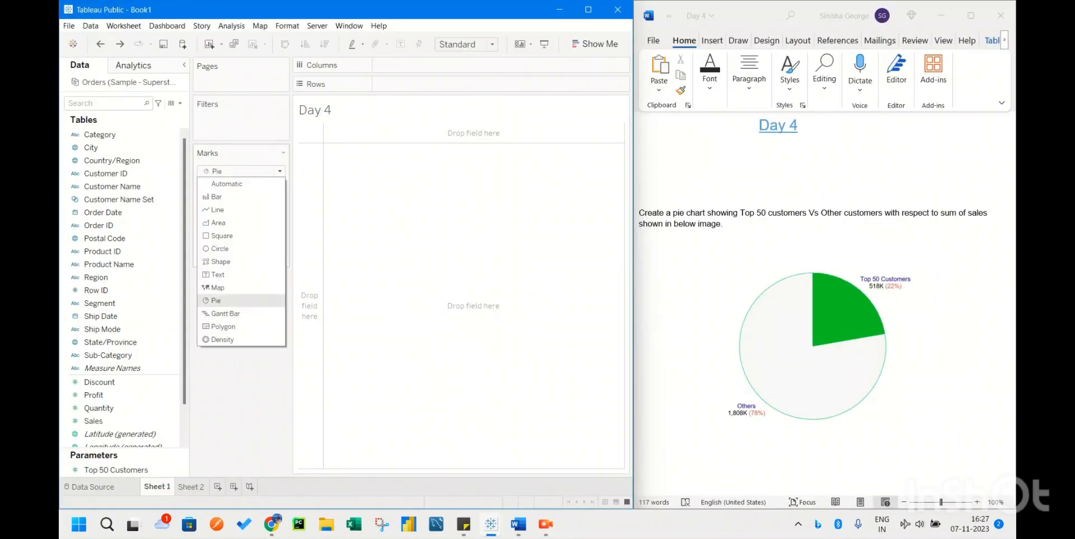
# Step: Draw Sales as a pie split by set membership, Top 50 Customers 518,312 vs Others 1,808,223
pyautogui.click(217, 300)
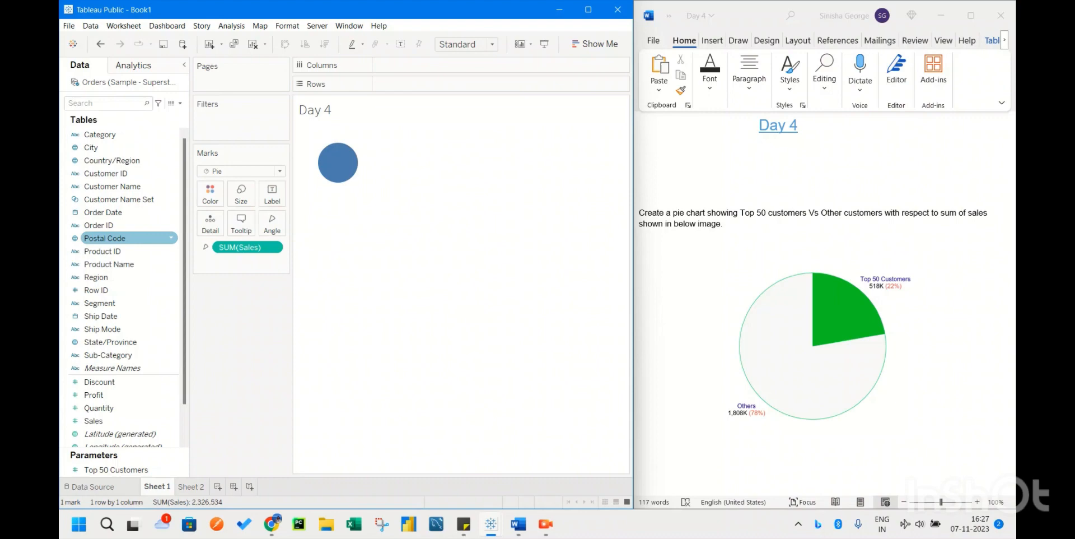
pyautogui.click(119, 199)
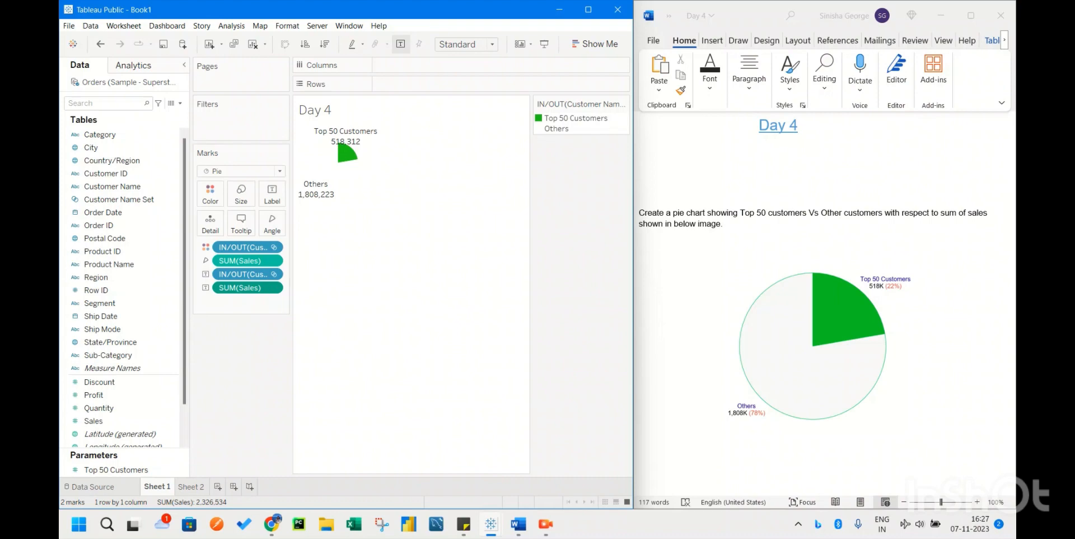
# Step: Show the sales label as Percent of Total, giving 22.28% and 77.72%
pyautogui.rightClick(247, 287)
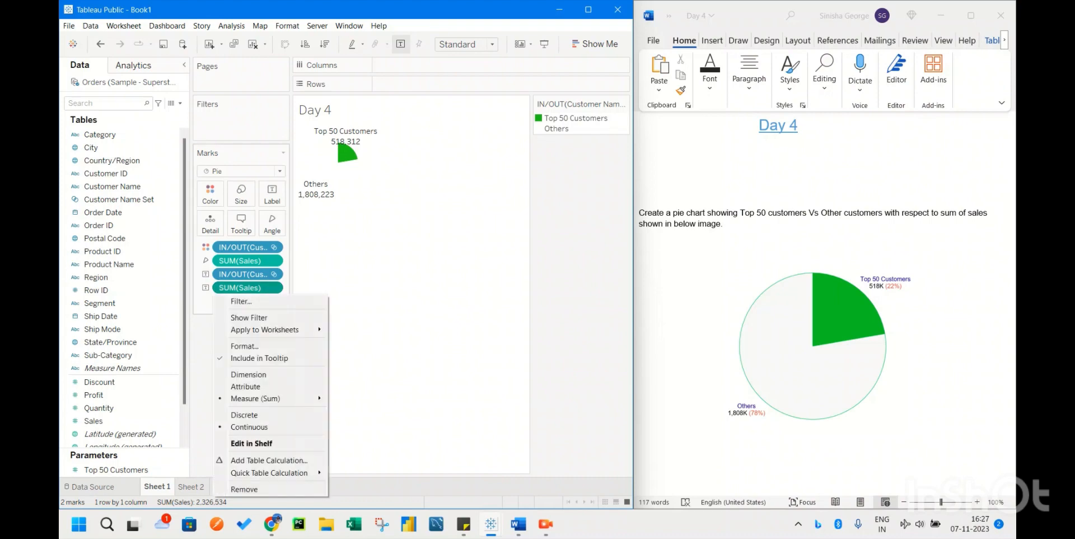
pyautogui.moveTo(270, 472)
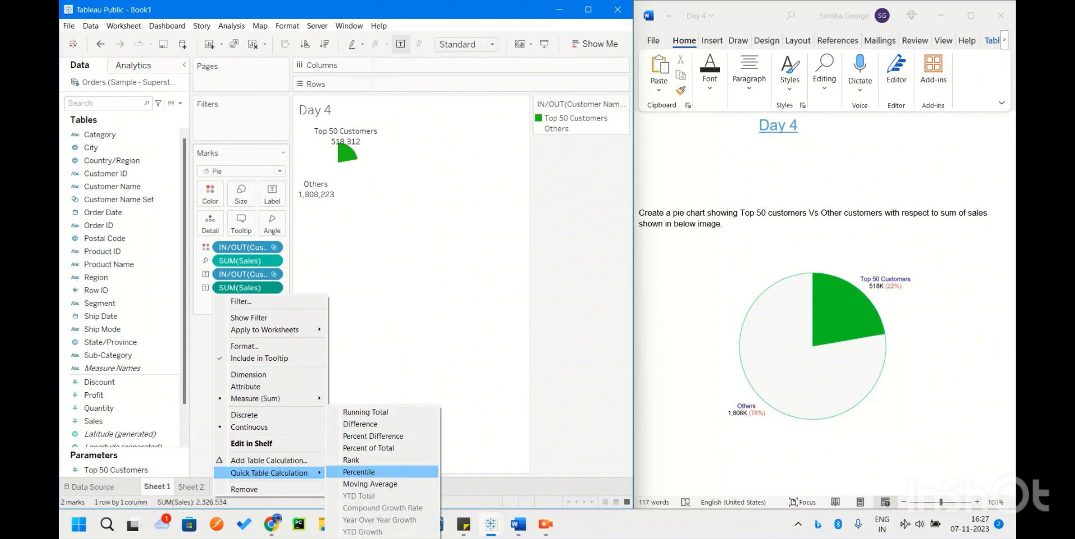
pyautogui.click(368, 447)
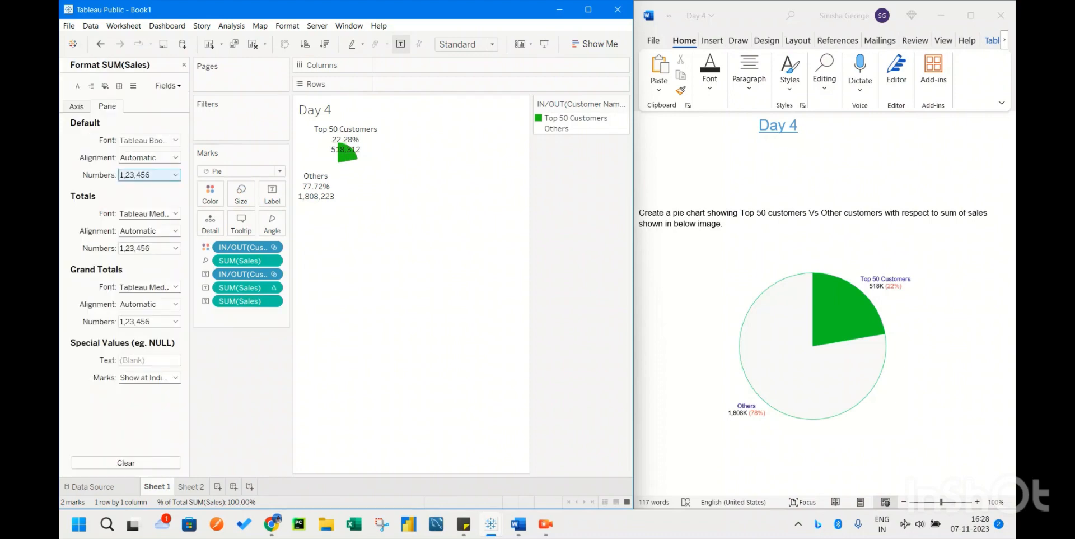
# Step: Format slice sales in thousands so they read 518K and 1,808K
pyautogui.click(176, 174)
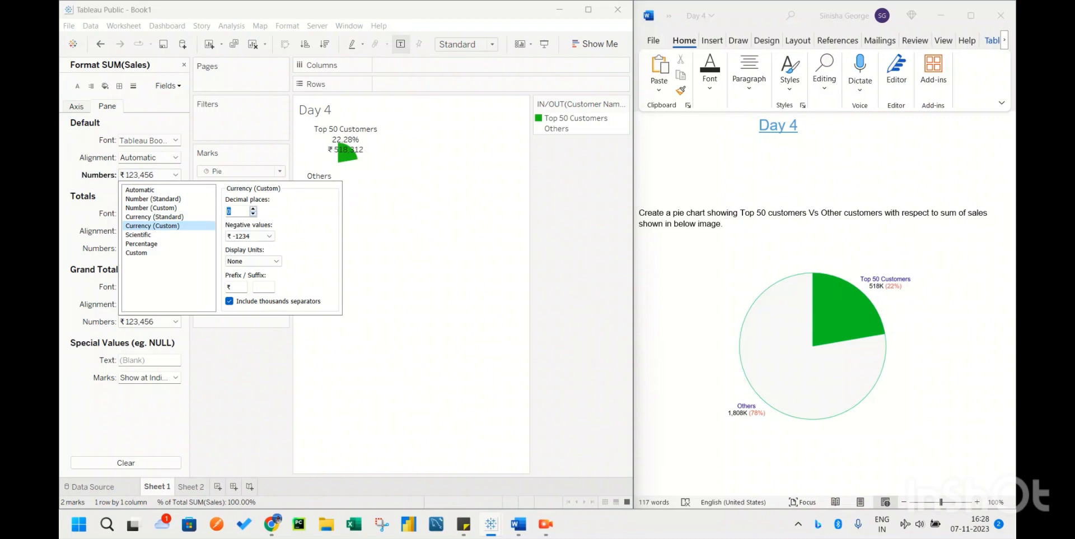
pyautogui.click(252, 261)
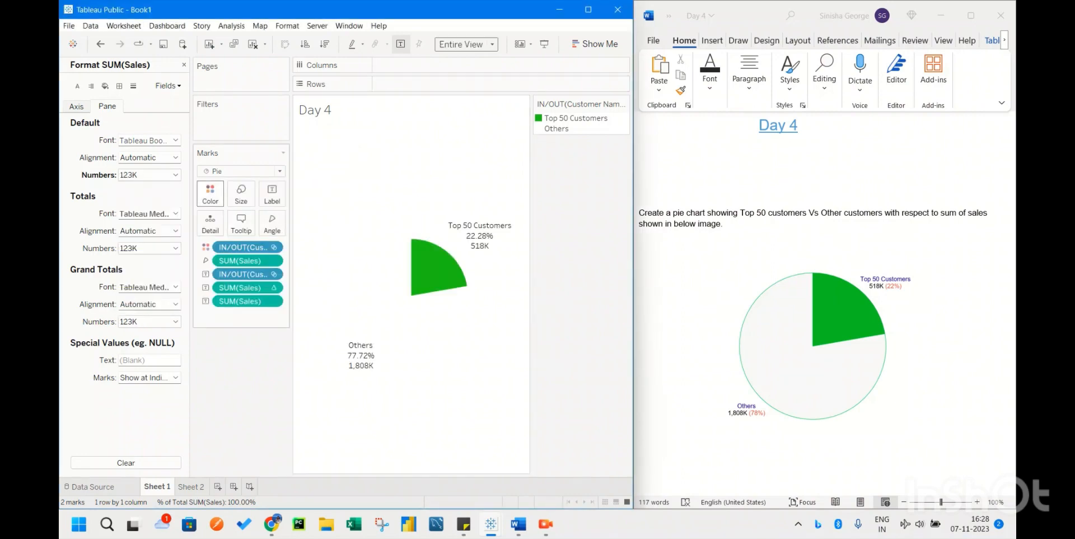
# Step: Recolour the Others slice white with an outline, leaving Top 50 Customers green
pyautogui.click(210, 192)
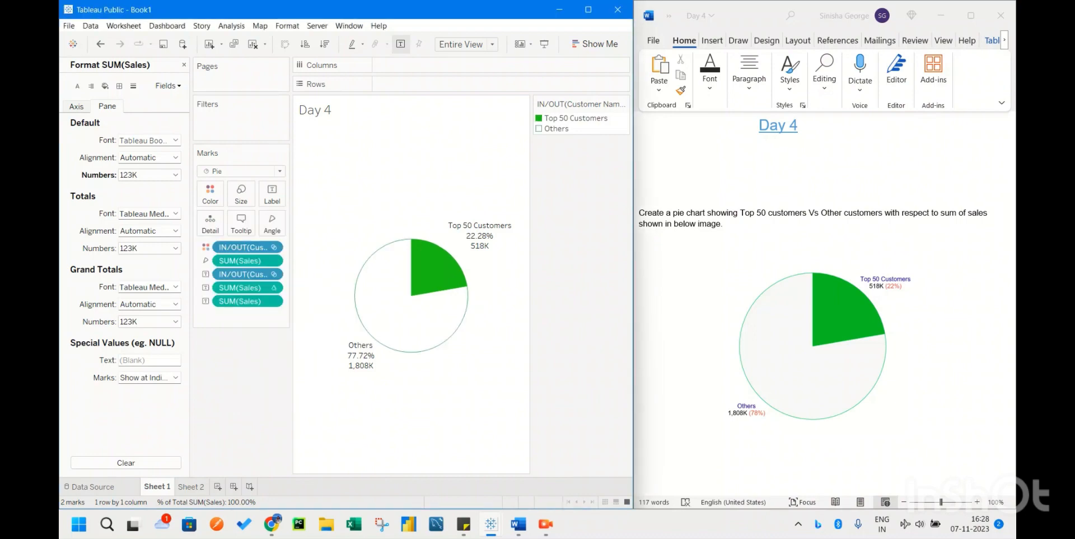
pyautogui.click(271, 193)
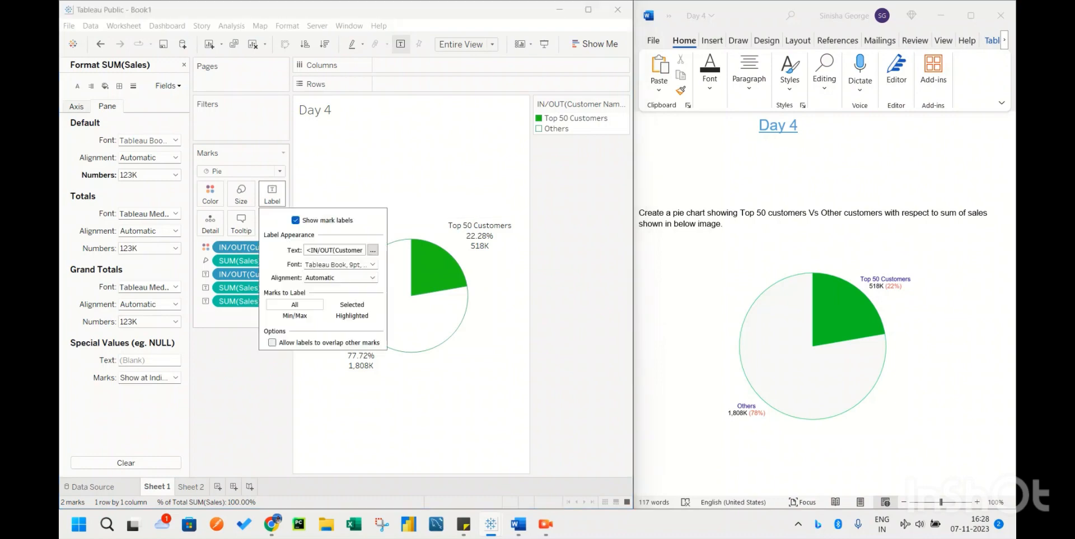
# Step: Edit labels to read like 518K(22.28%) with the percentage red and group name dark blue
pyautogui.click(373, 250)
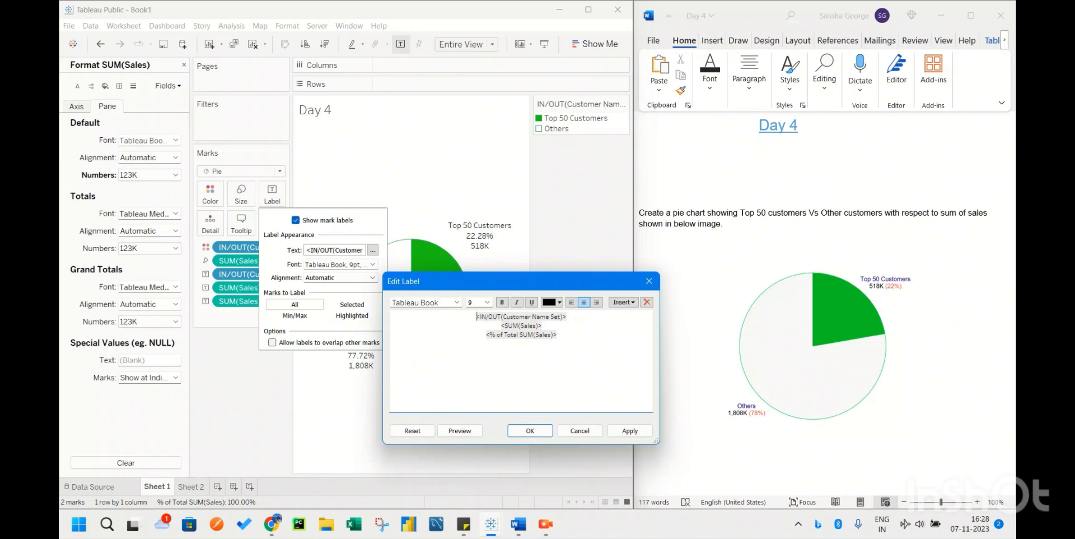
pyautogui.doubleClick(520, 334)
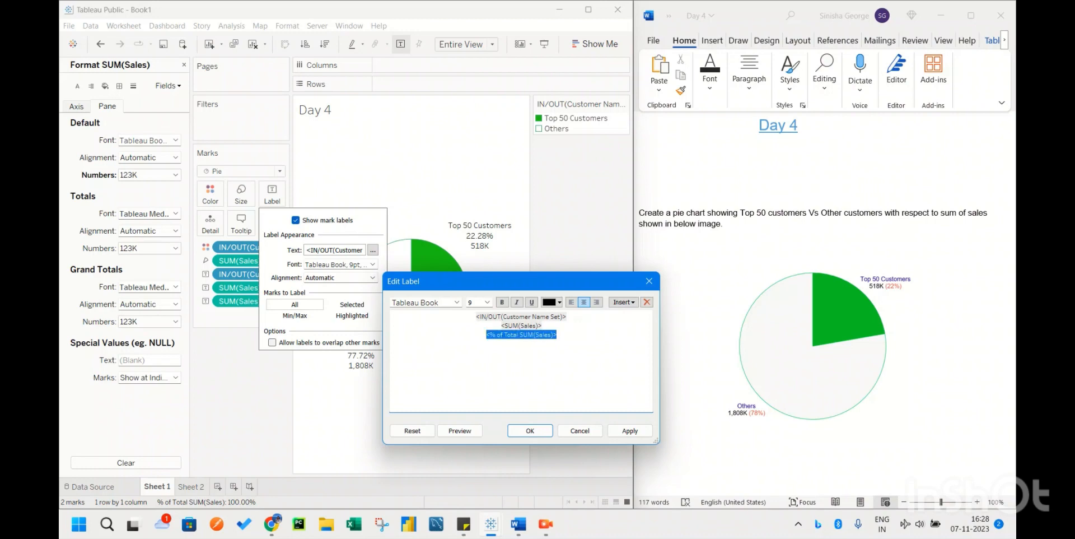
pyautogui.press('Delete')
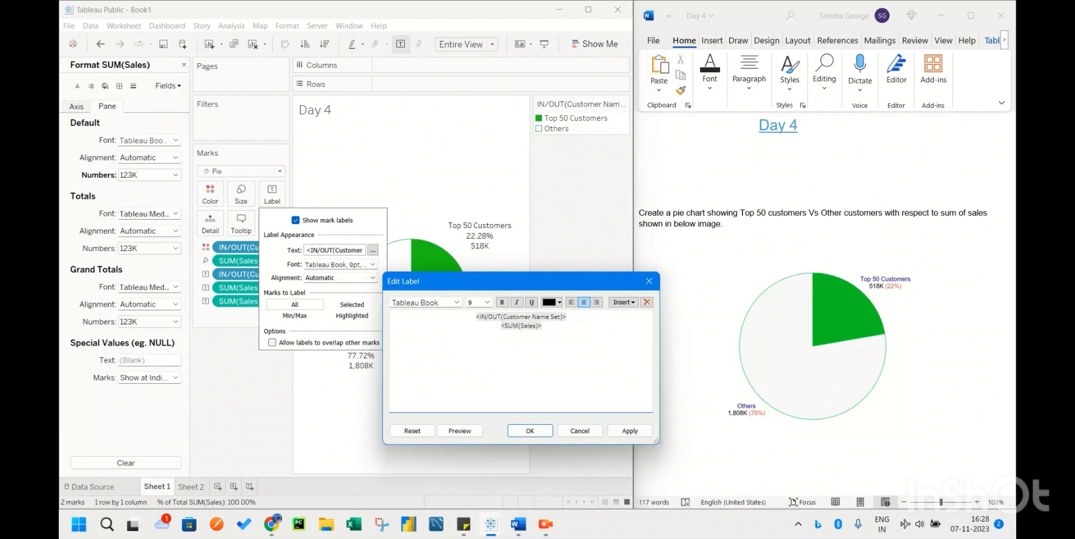
pyautogui.write('()')
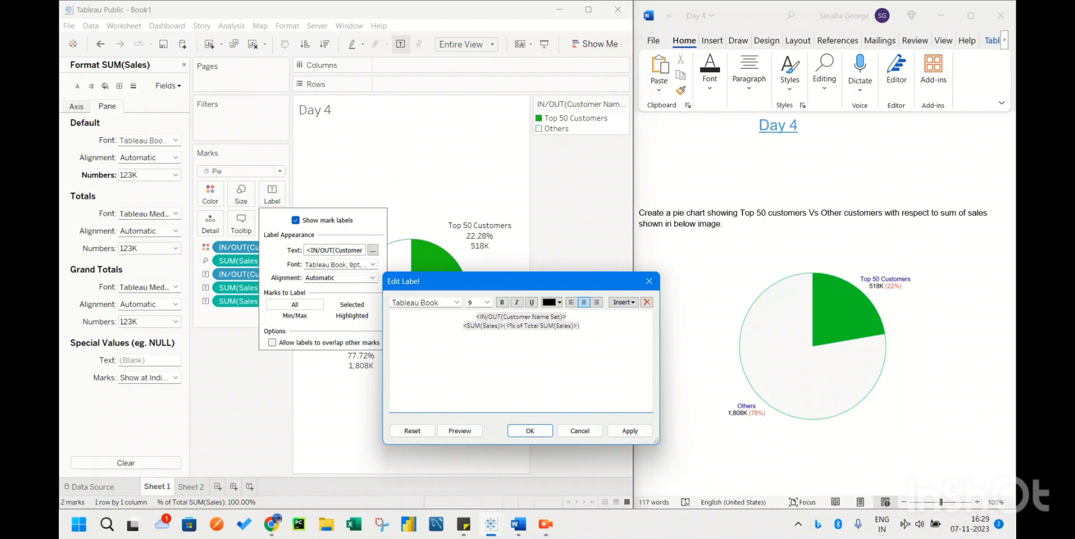
pyautogui.doubleClick(538, 325)
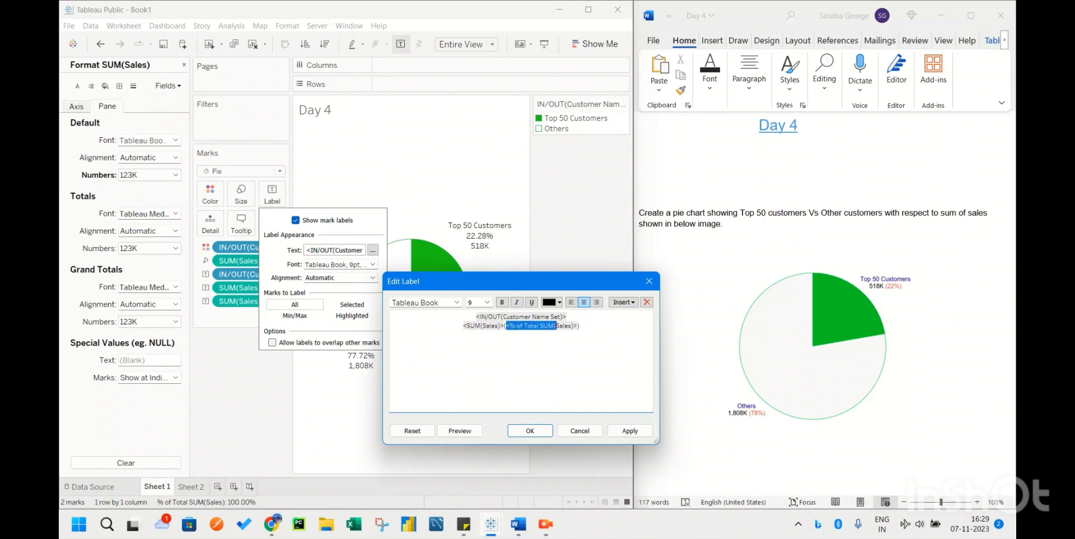
pyautogui.click(561, 301)
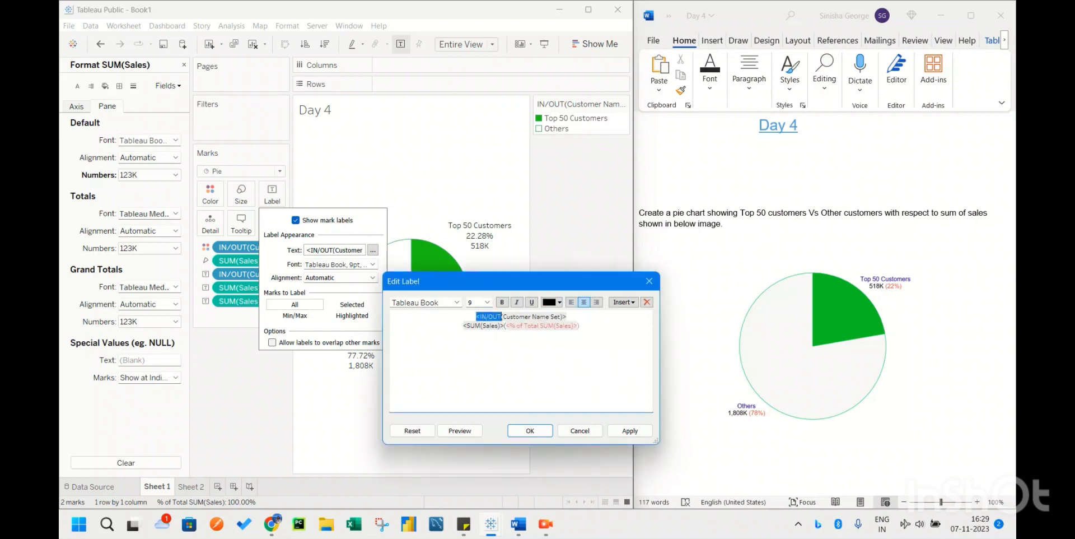
pyautogui.click(559, 302)
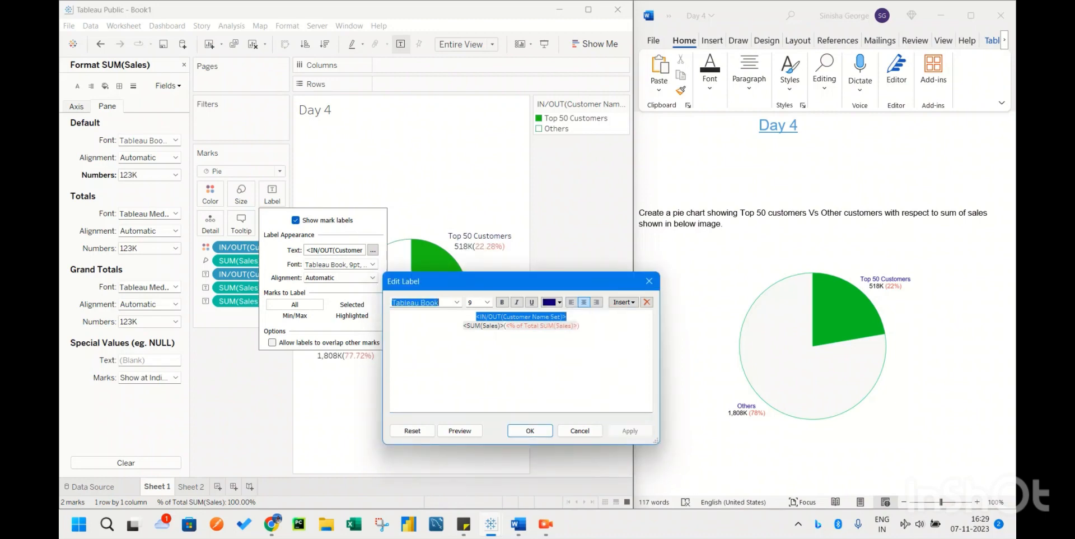
pyautogui.click(529, 430)
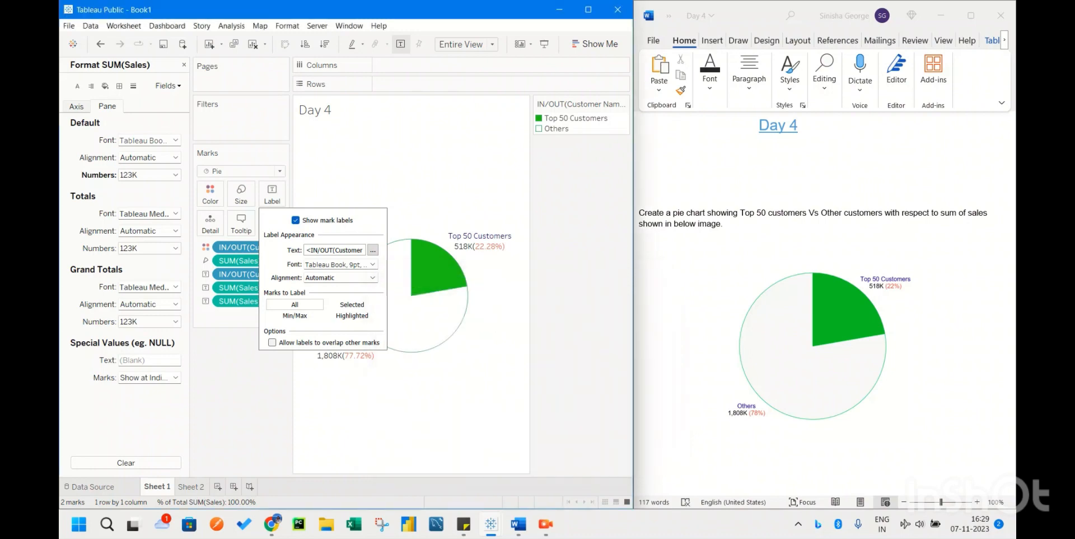